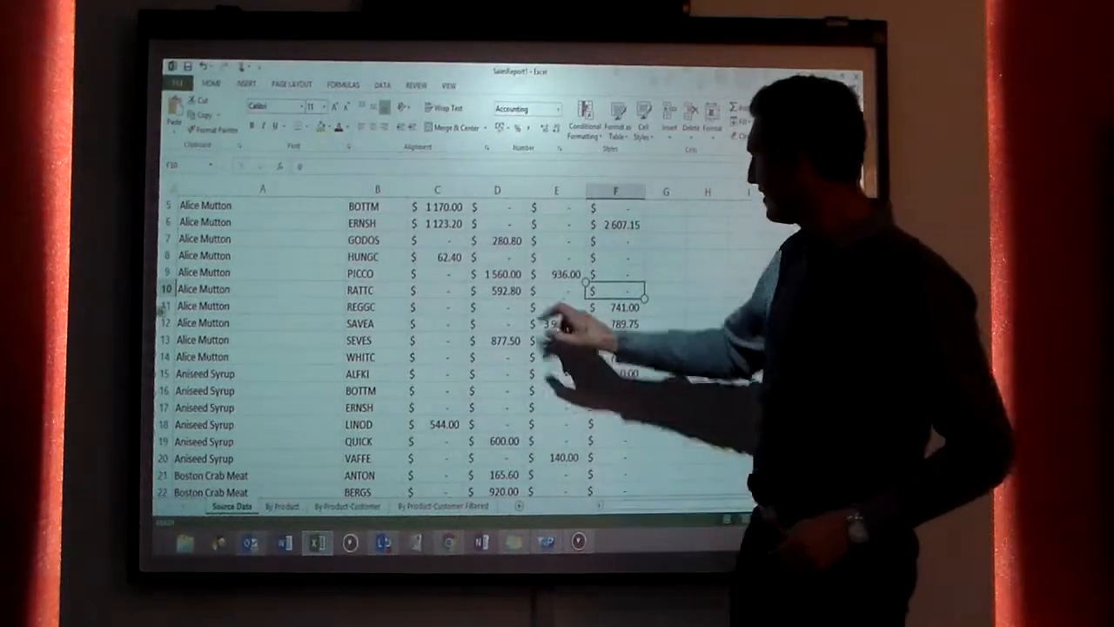
Step: Enter edit mode on cell D9, Alice Mutton's PICCO amount of 1,560
{"action": "left_click", "coordinate": [497, 272]}
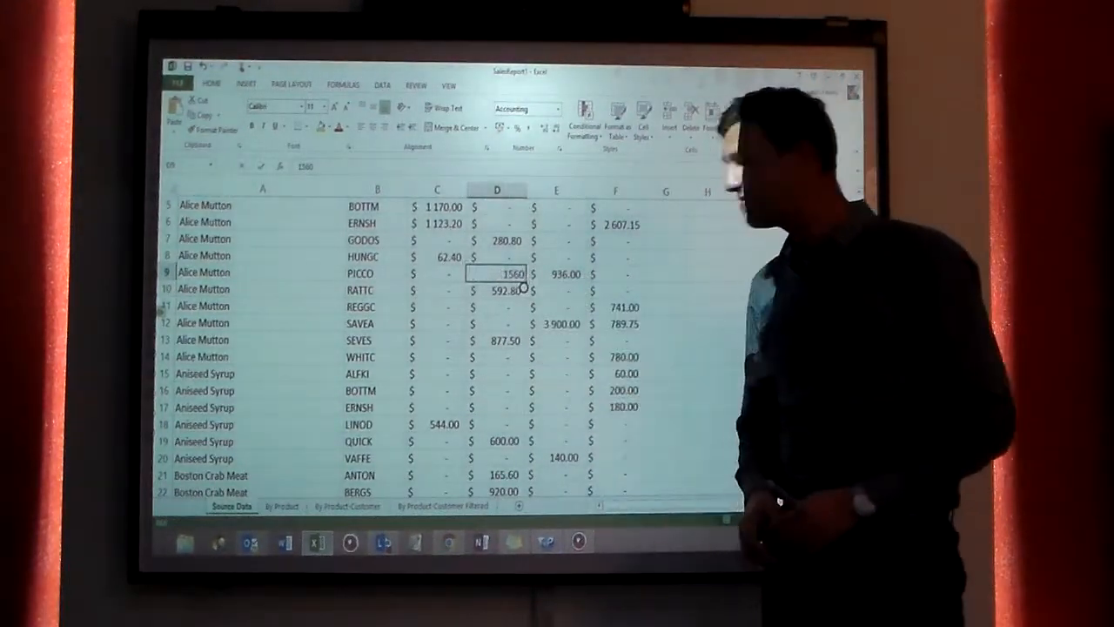